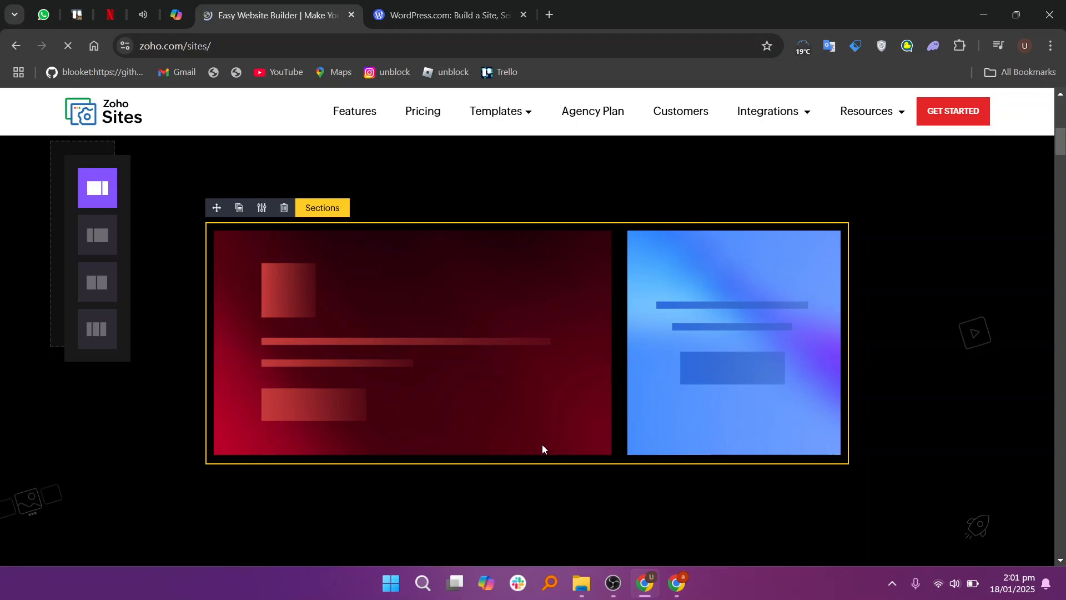
Step: Browse Zoho Sites builder features, then open pricing showing Starter US$5 and Pro US$17
scroll(down, 3)
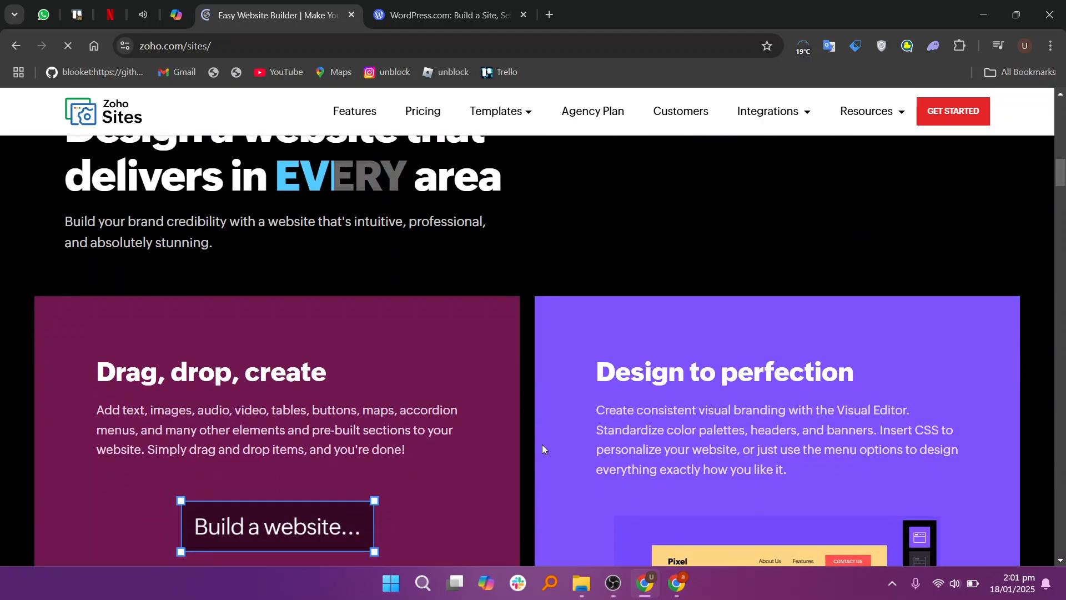
scroll(down, 3)
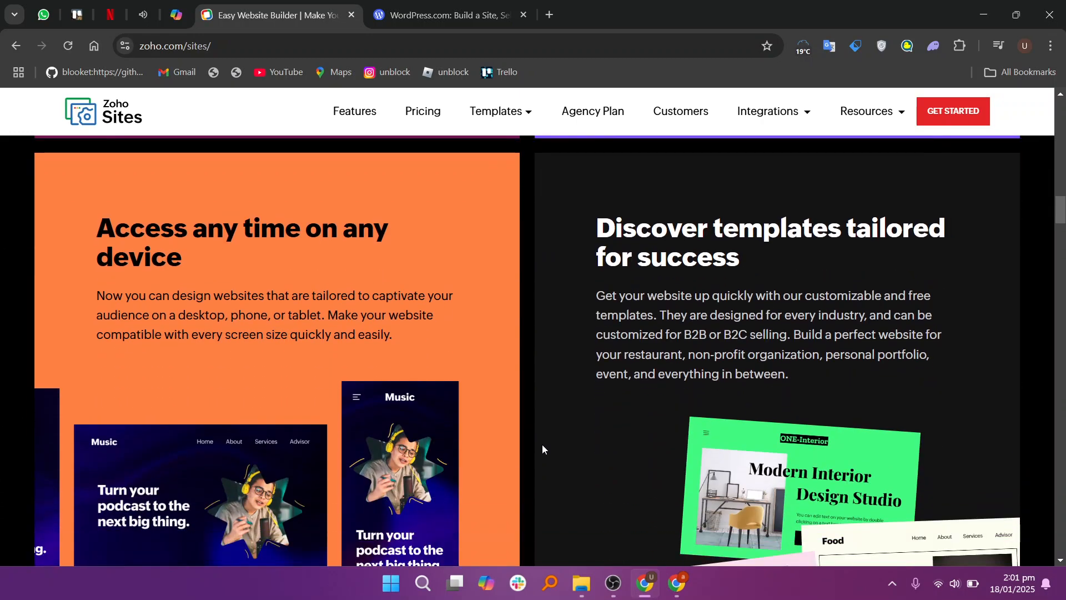
scroll(up, 3)
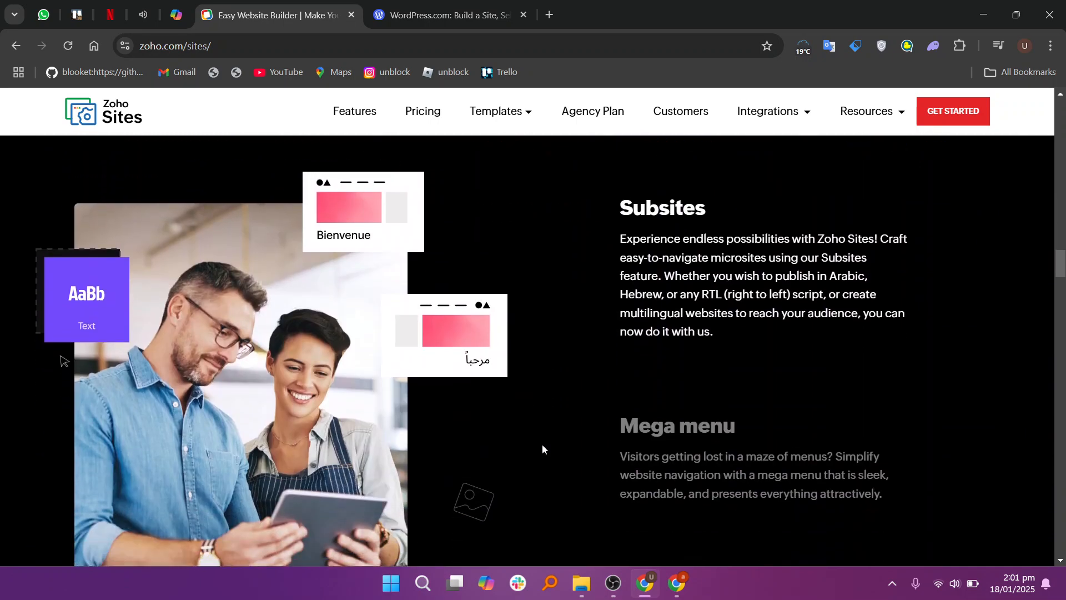
scroll(down, 3)
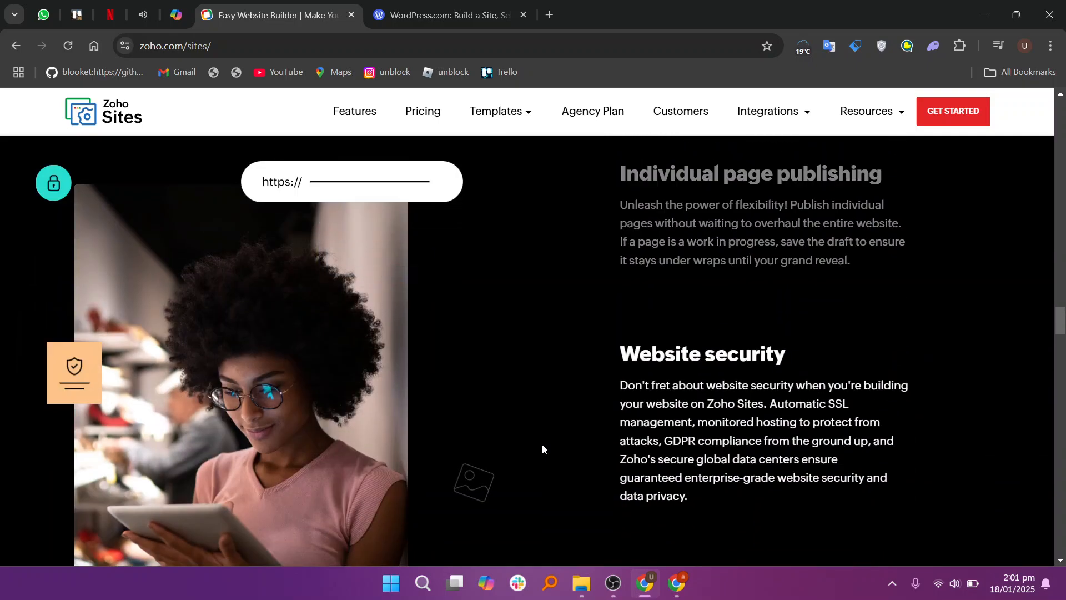
scroll(down, 3)
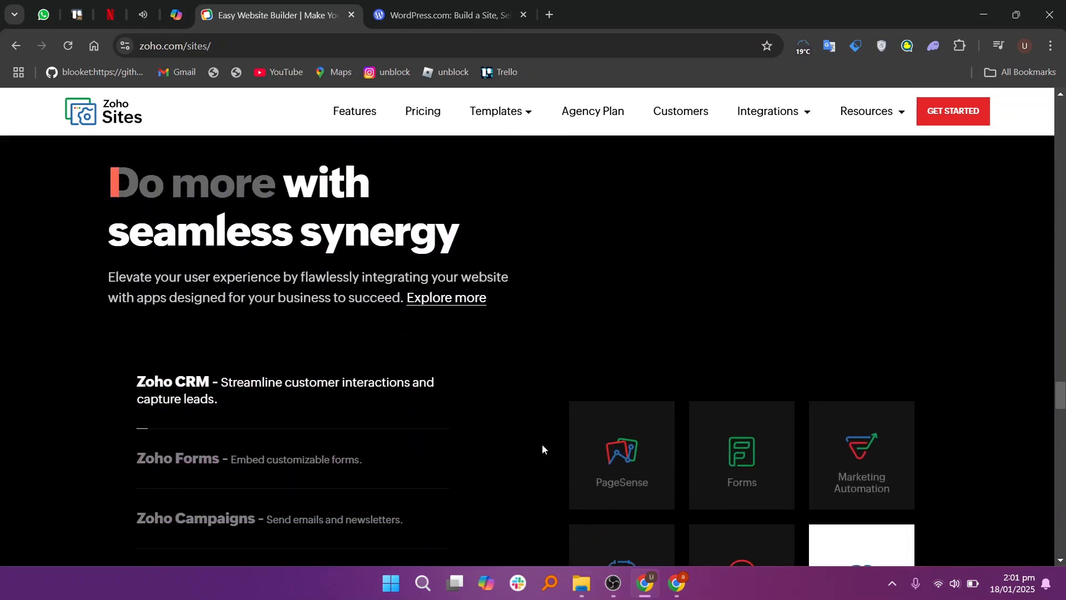
scroll(down, 3)
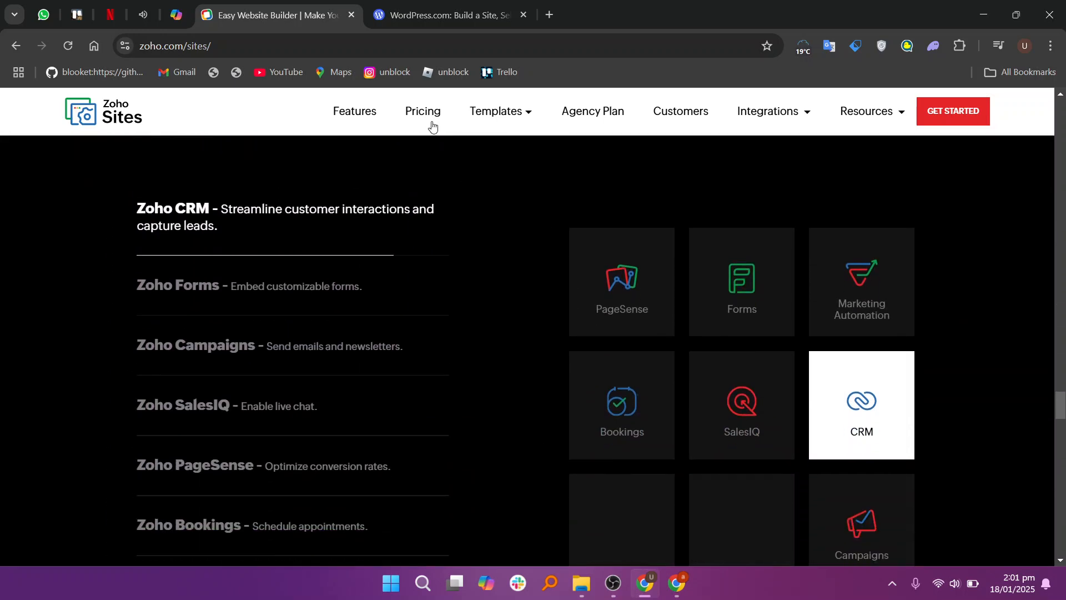
click(422, 111)
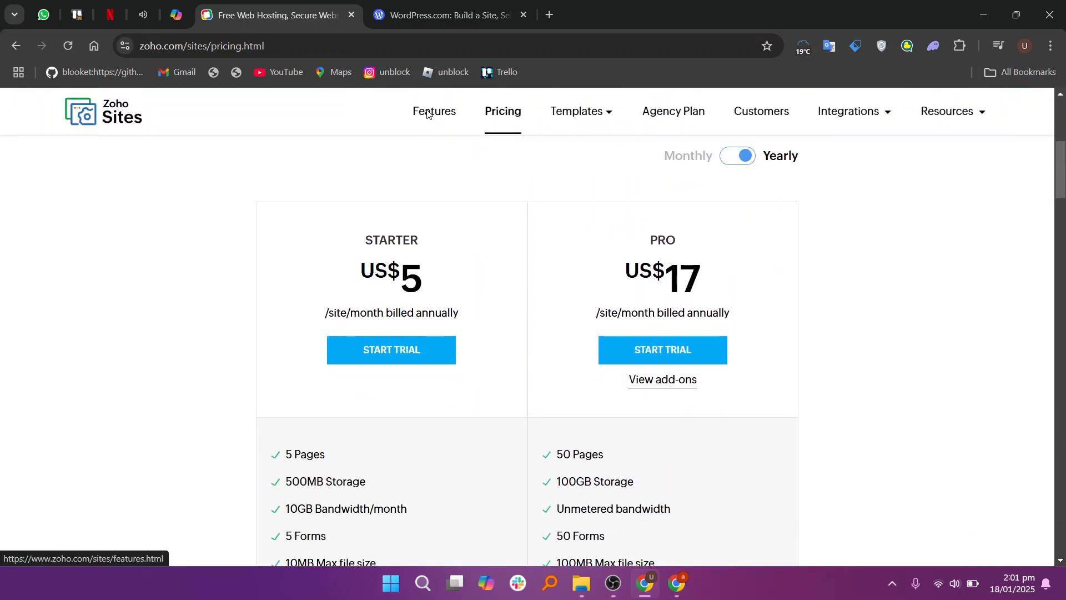
Step: Switch to the WordPress.com tab and browse its hosting, themes and enterprise sections
click(445, 14)
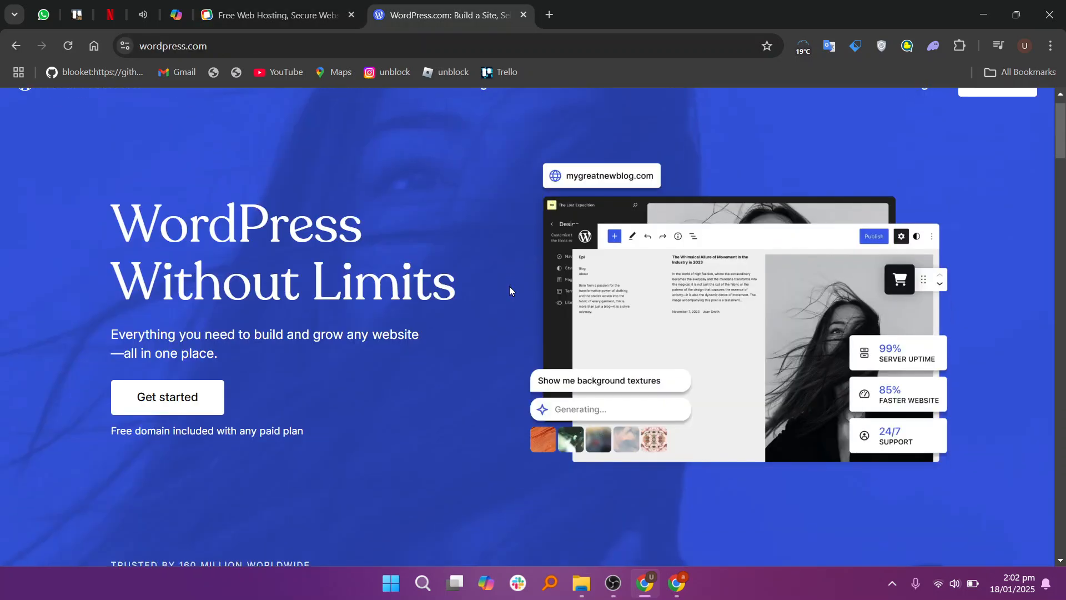
scroll(down, 3)
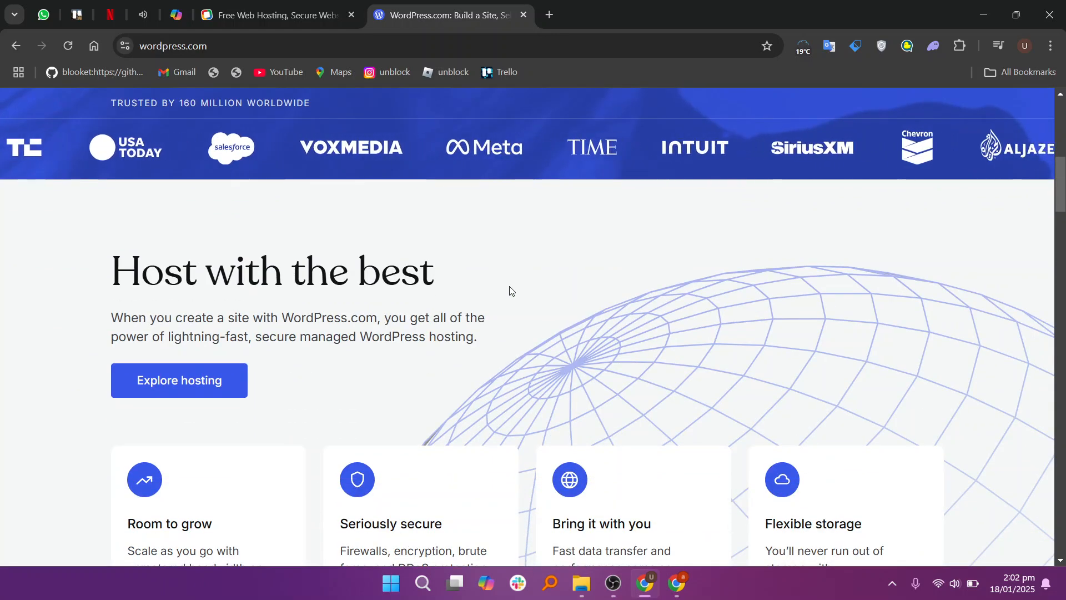
scroll(down, 3)
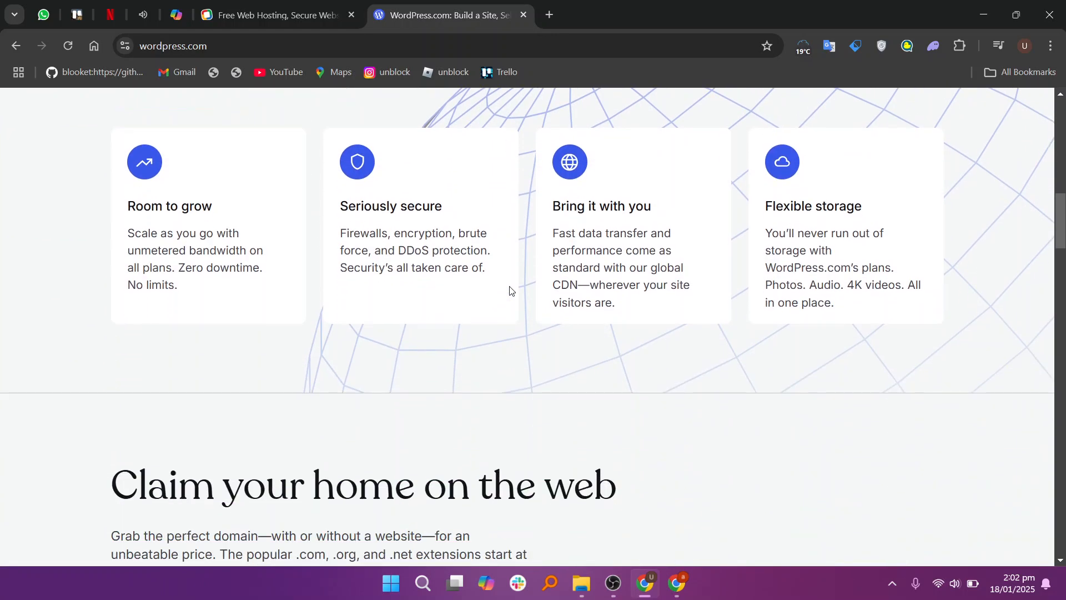
scroll(down, 3)
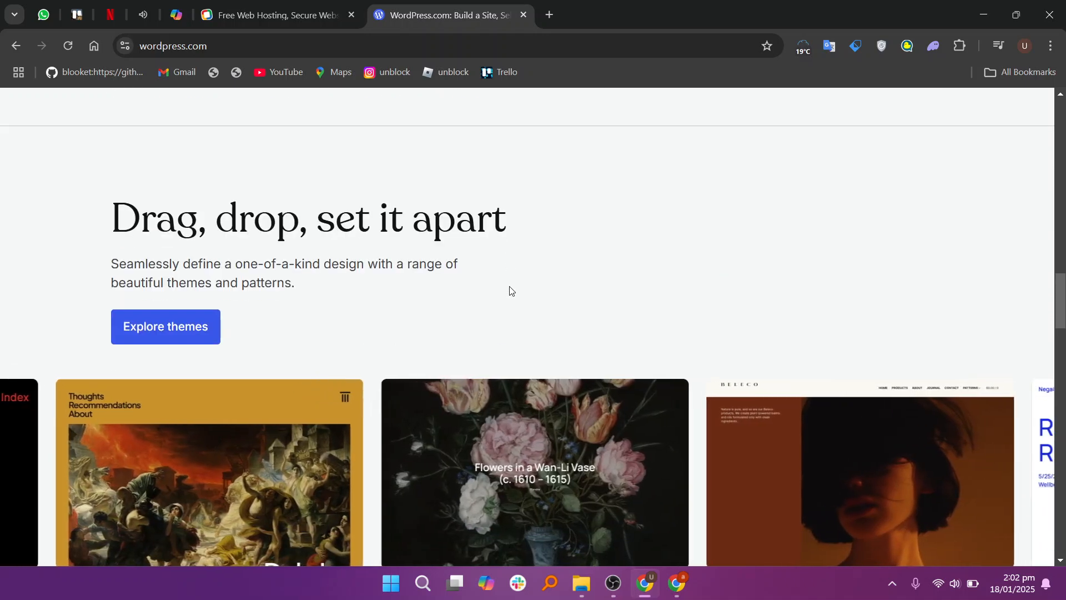
scroll(down, 3)
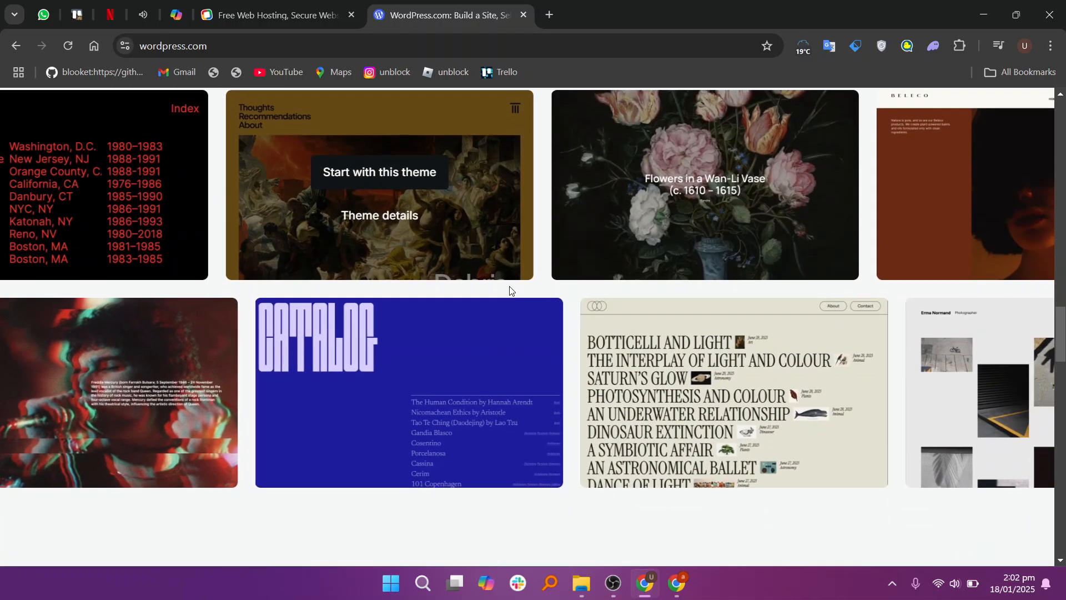
scroll(down, 3)
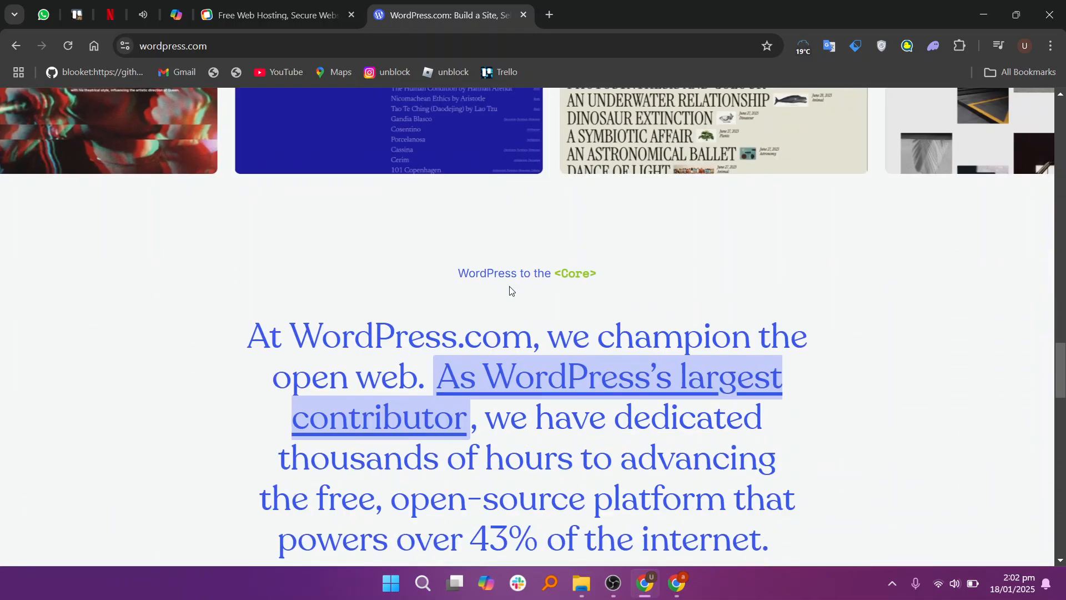
scroll(down, 3)
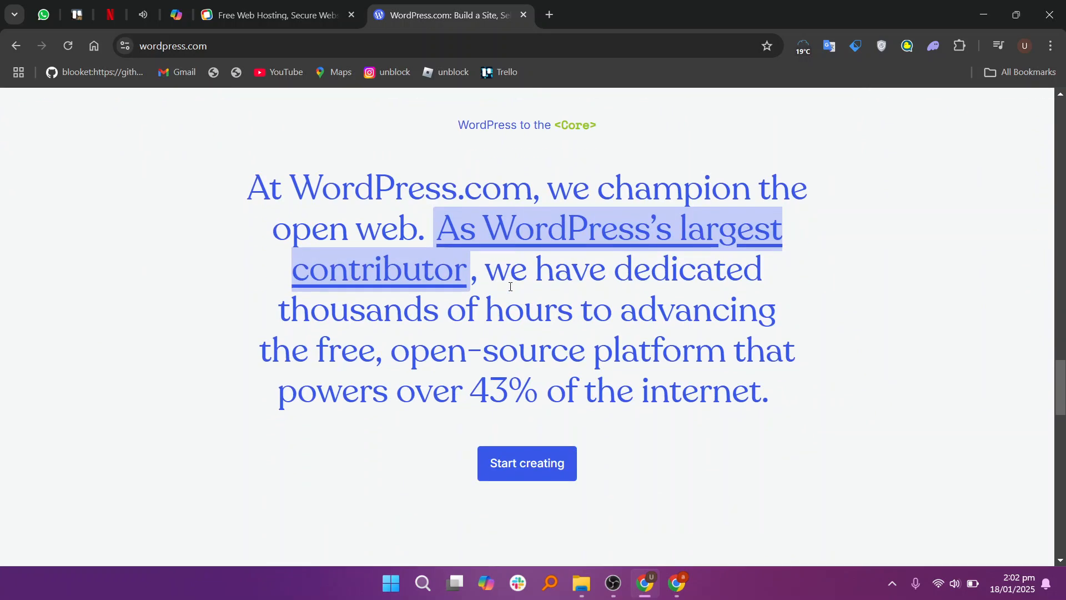
scroll(down, 3)
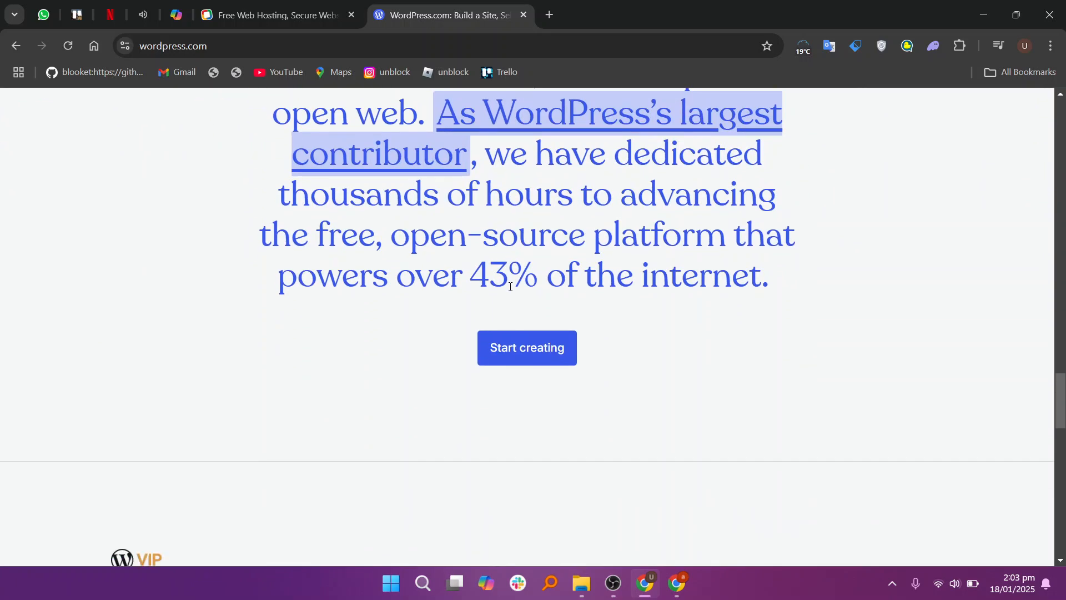
scroll(down, 3)
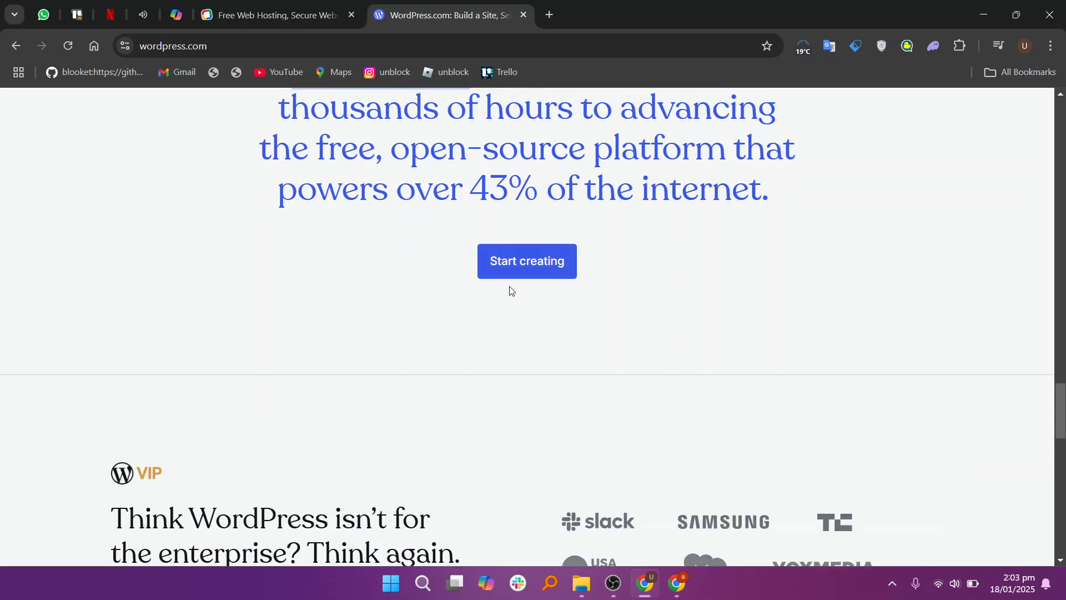
scroll(down, 3)
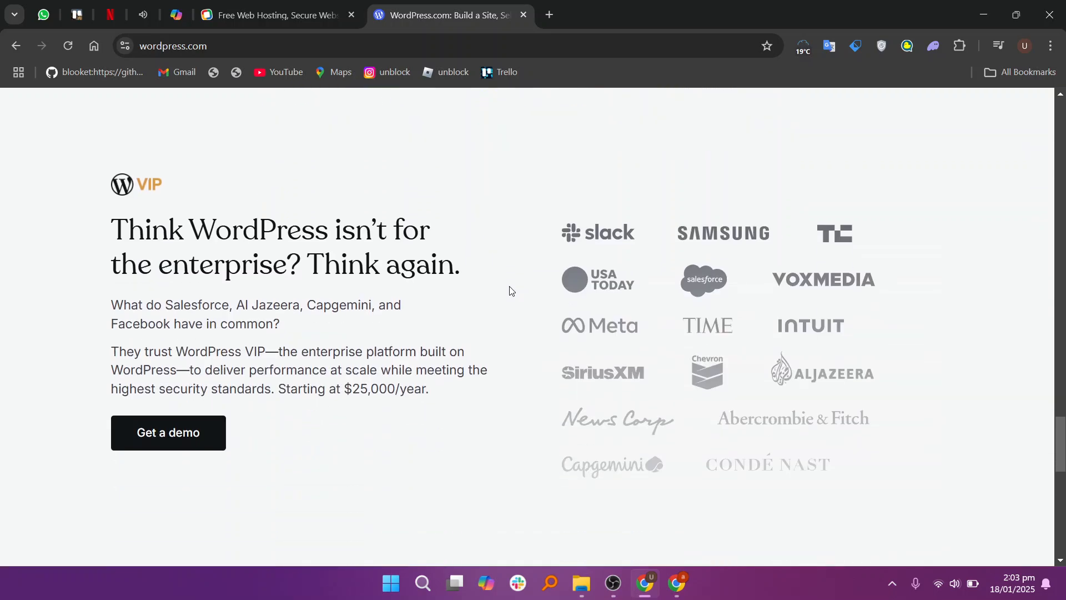
scroll(up, 3)
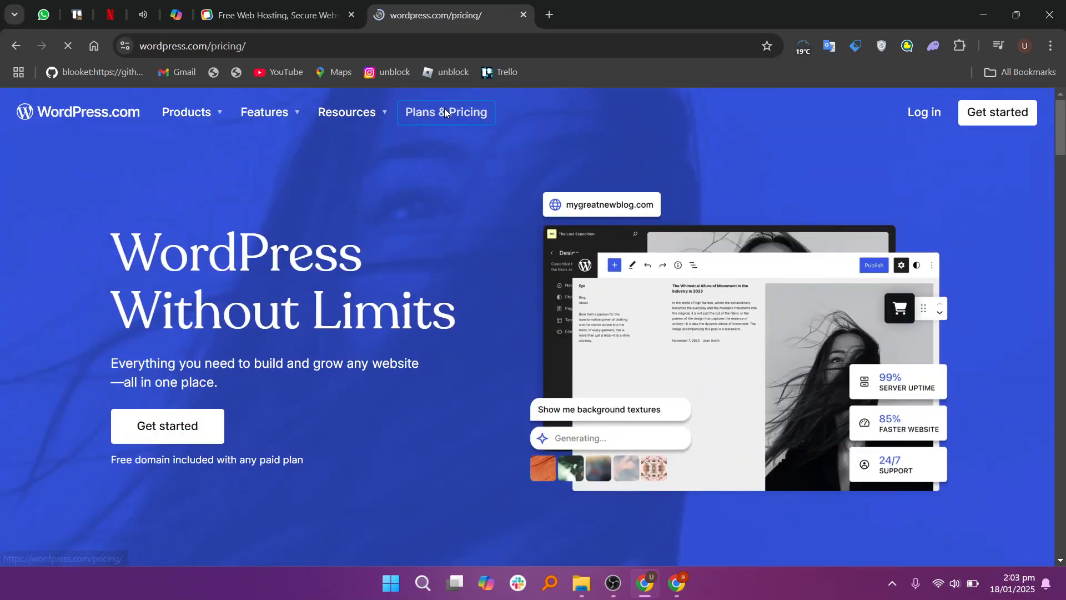
Step: Show WordPress.com plan cards: Personal $4, Premium $8, Business $25, Commerce $45, Enterprise
click(446, 113)
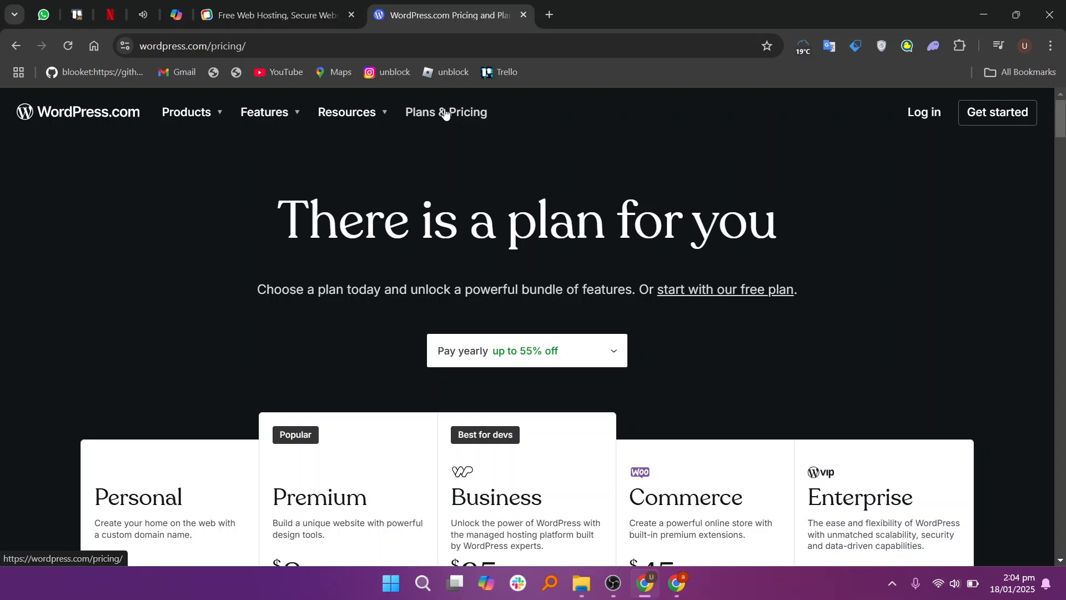
scroll(down, 3)
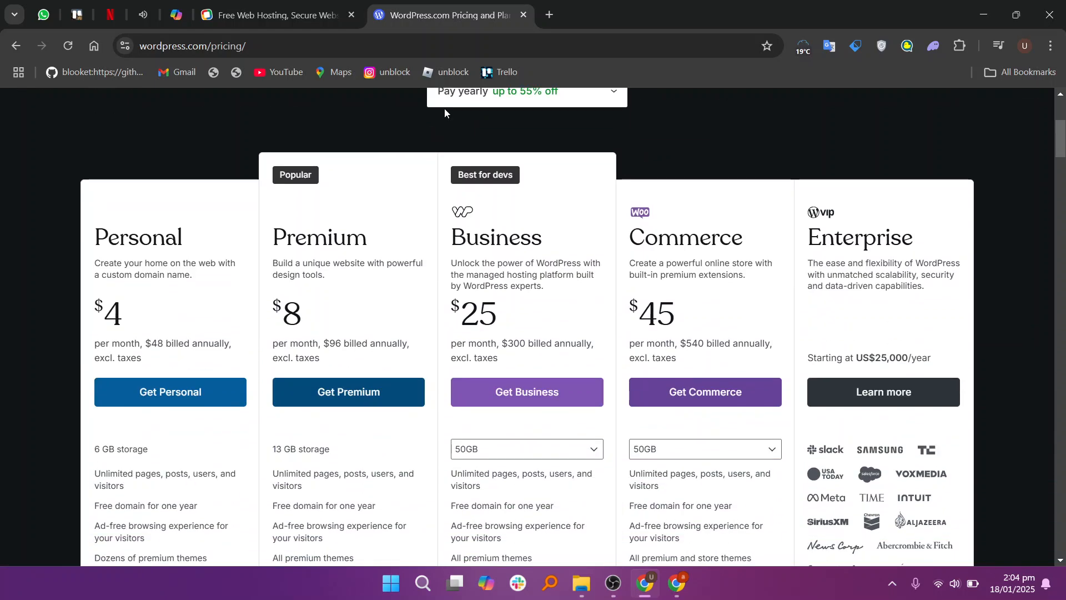